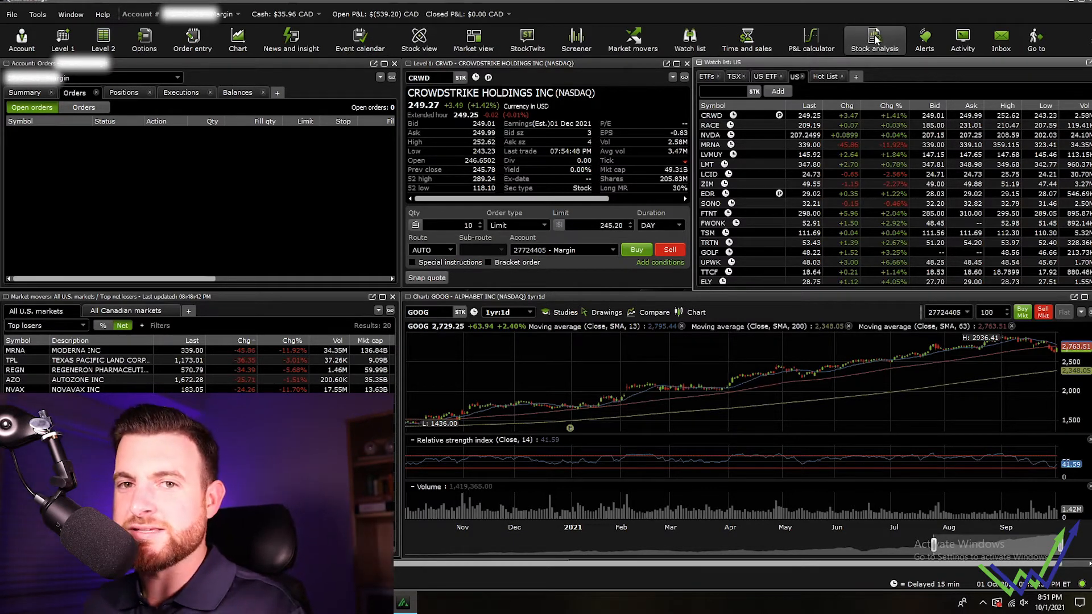
mouse_move(874, 40)
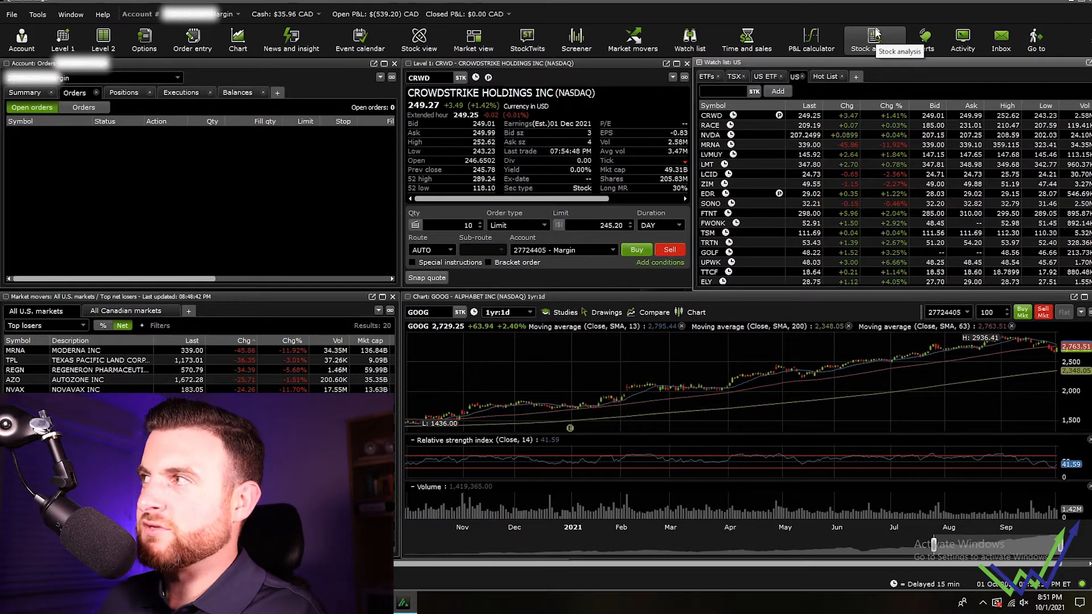
Show CNR.TO analyst ratings and highlight the 6.23% upside figure
left_click(875, 40)
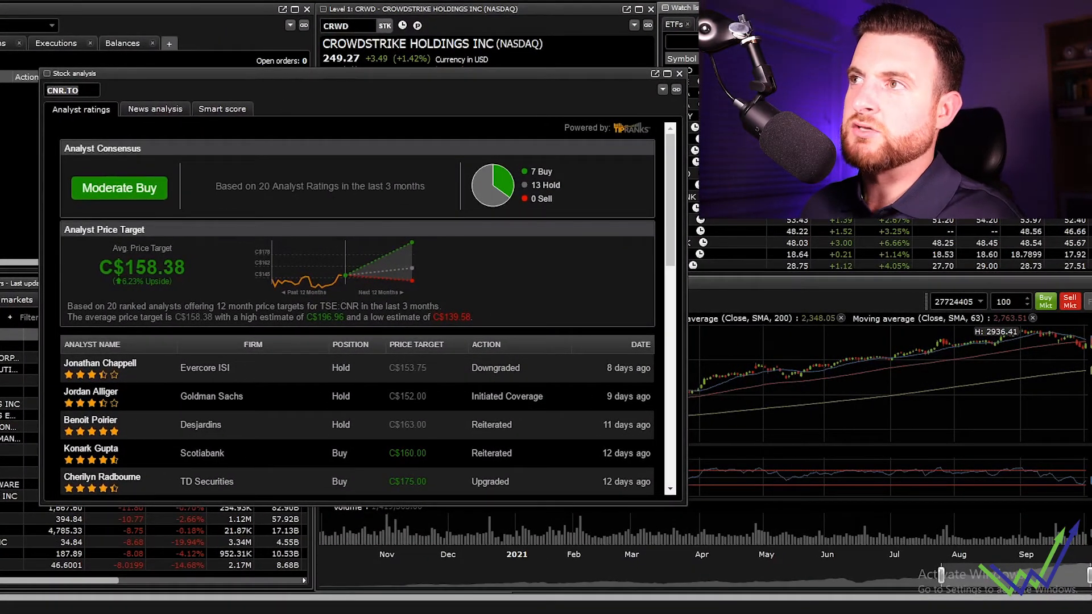
mouse_move(71, 89)
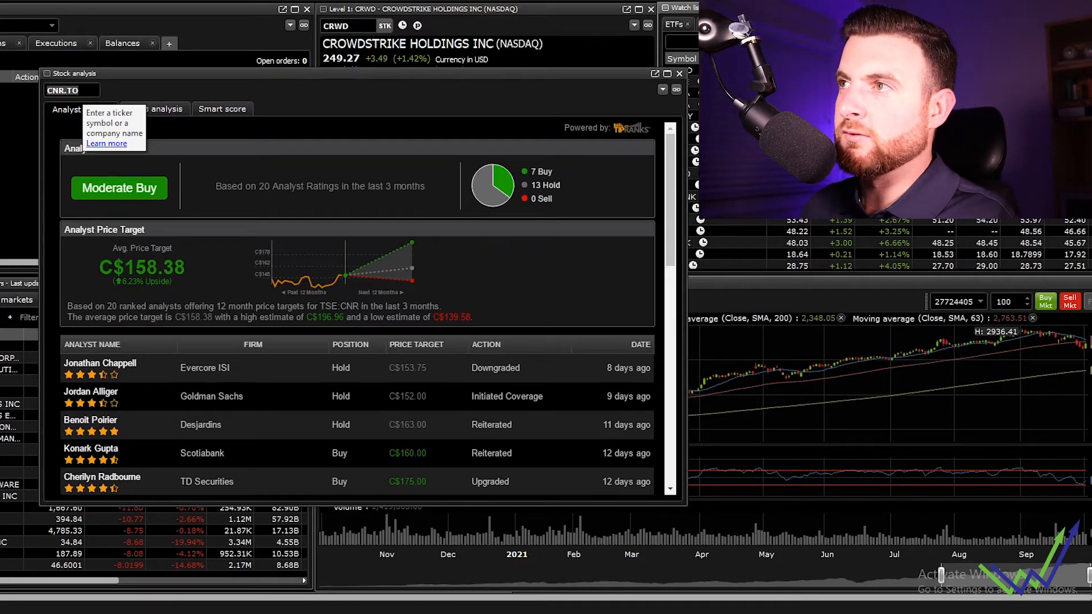
mouse_move(154, 85)
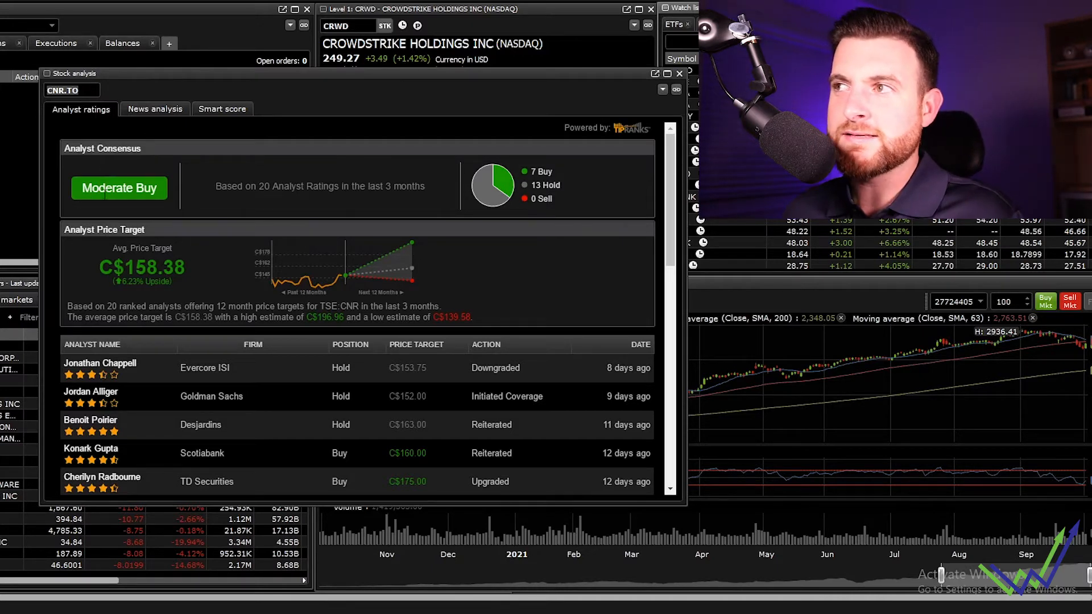
mouse_move(159, 198)
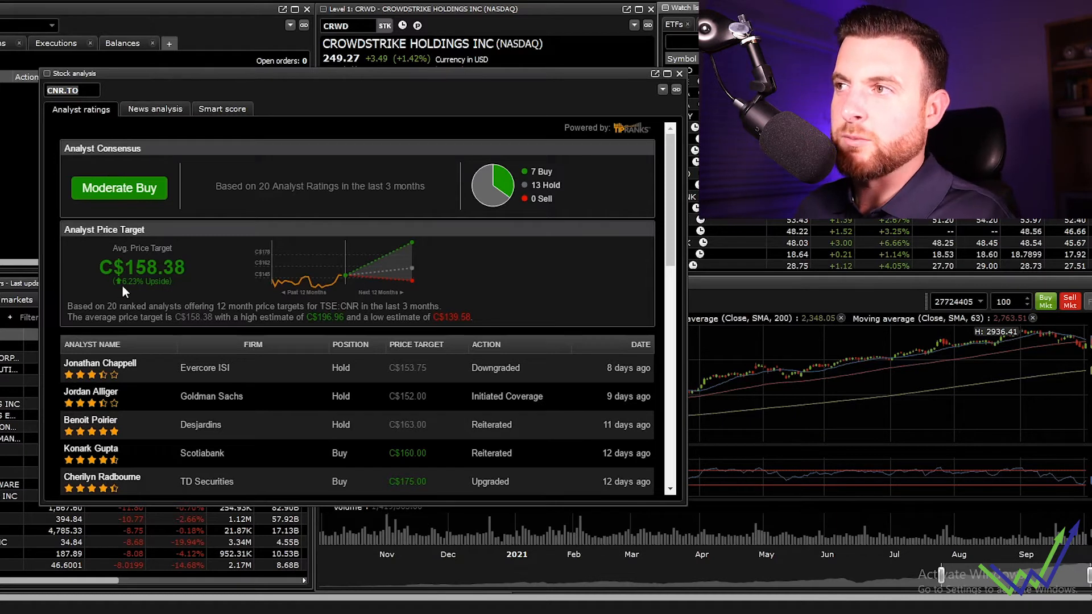
double_click(144, 281)
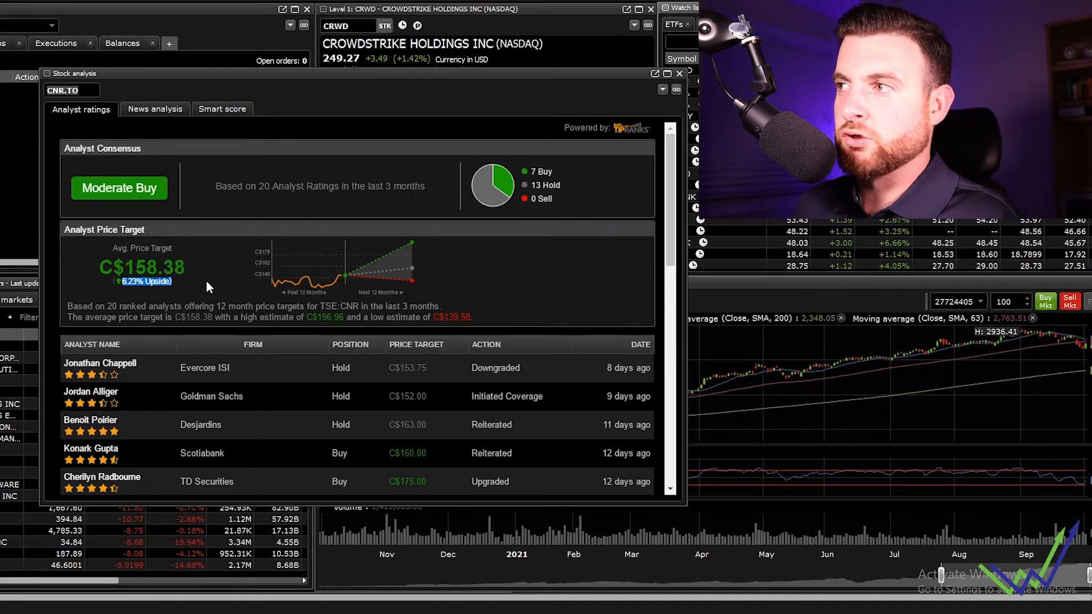
mouse_move(402, 331)
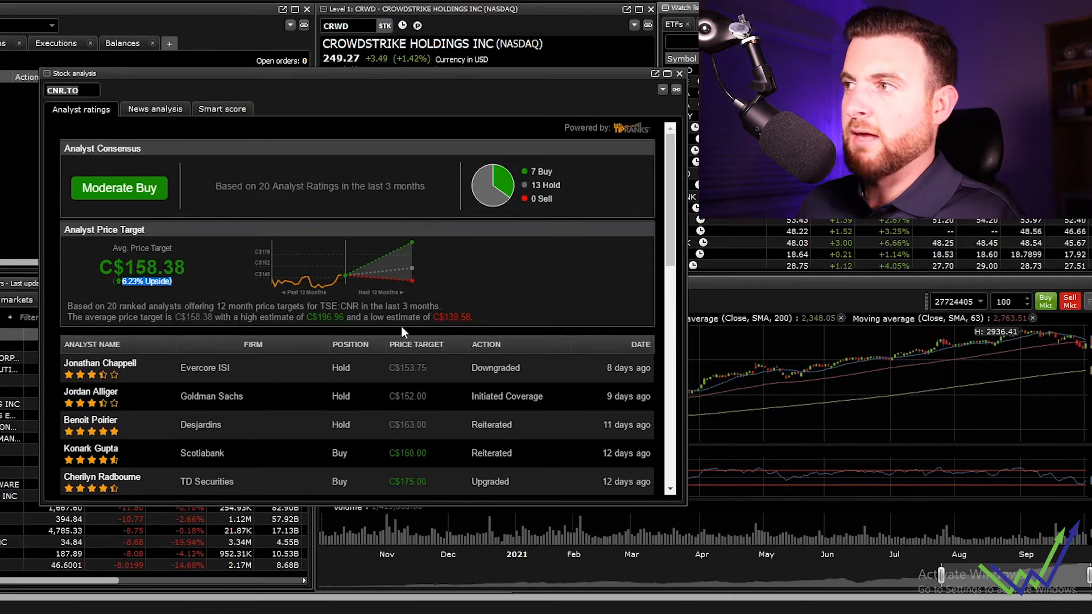
mouse_move(544, 235)
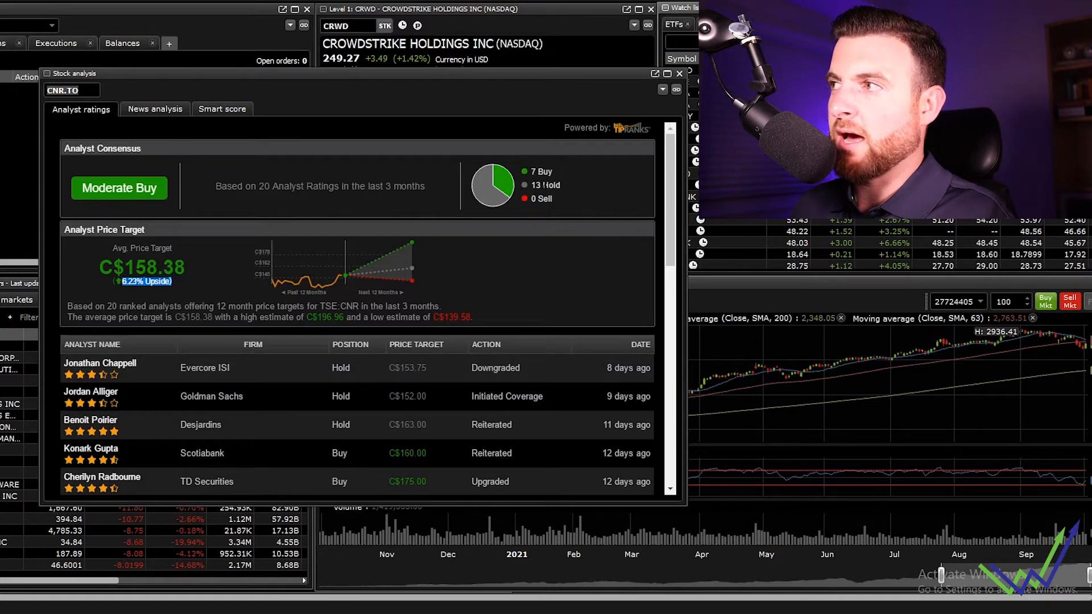
mouse_move(302, 432)
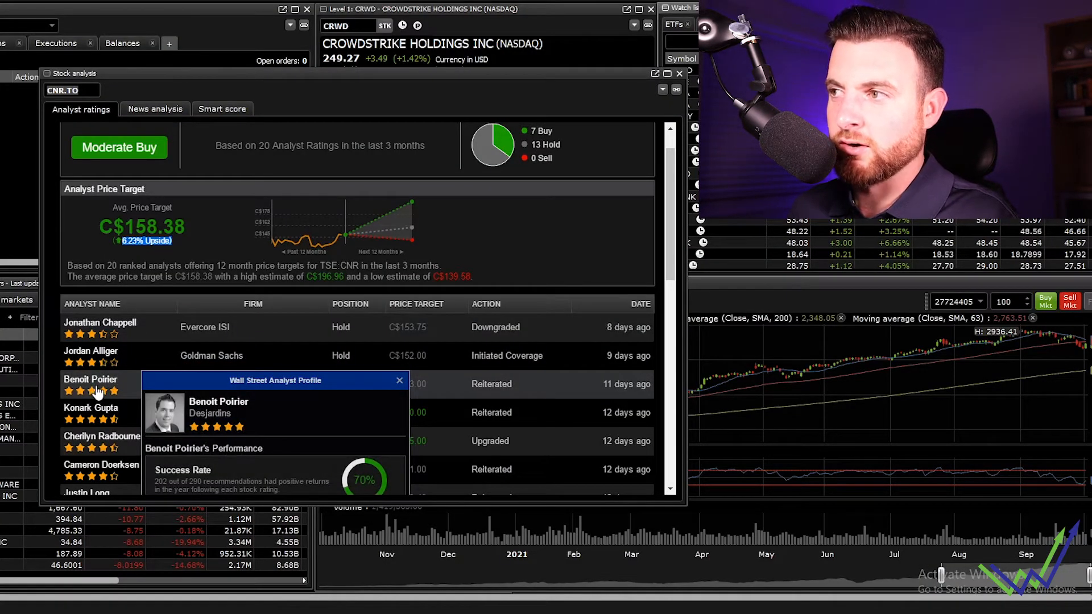
View two analysts' performance profiles with their success rates, then close them
left_click(90, 351)
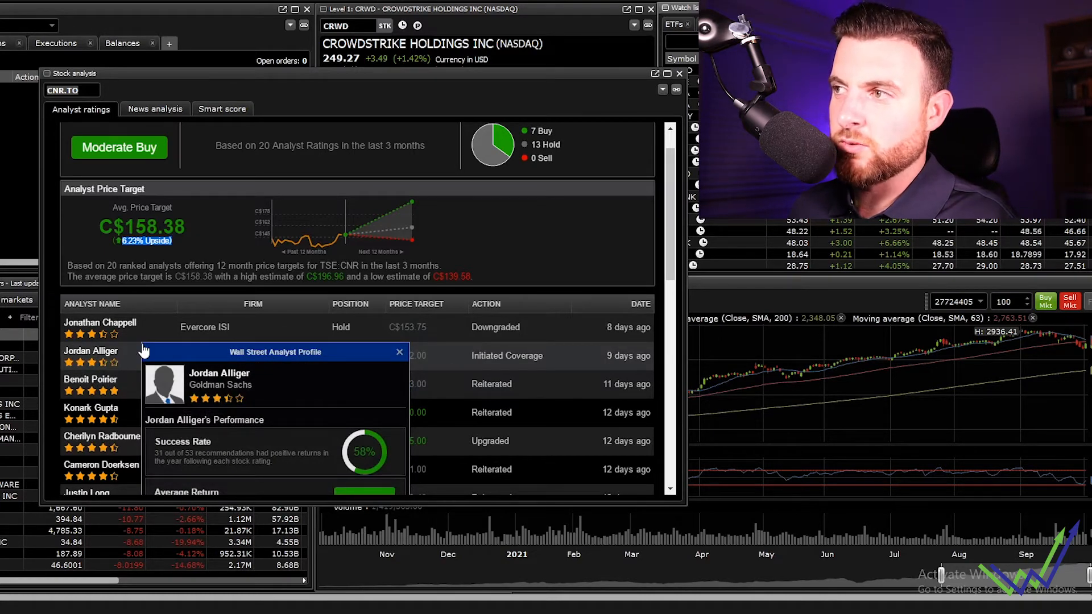
mouse_move(187, 466)
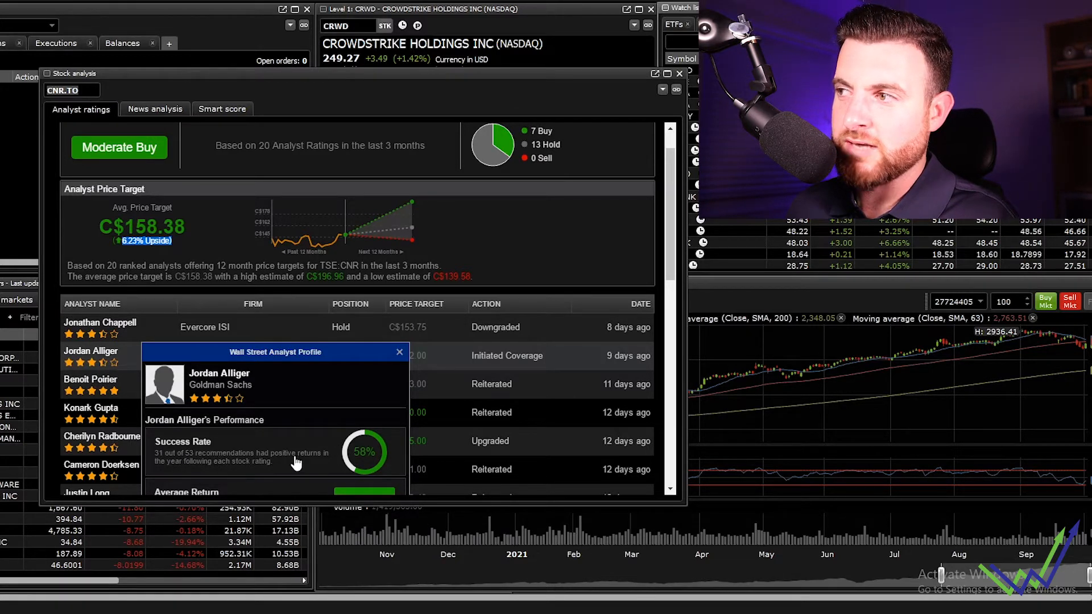
mouse_move(177, 473)
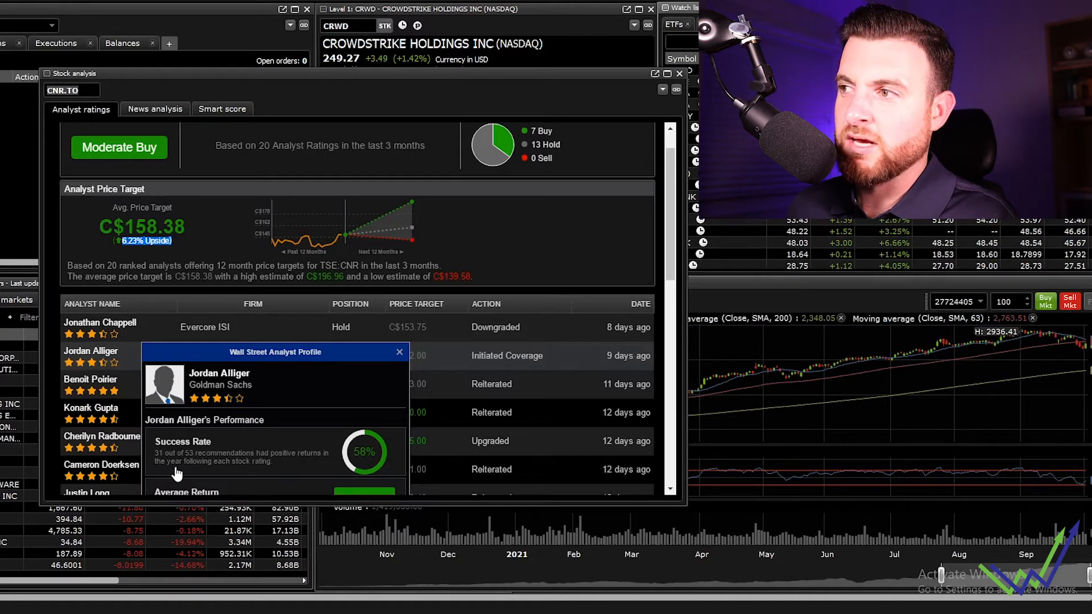
left_click(399, 351)
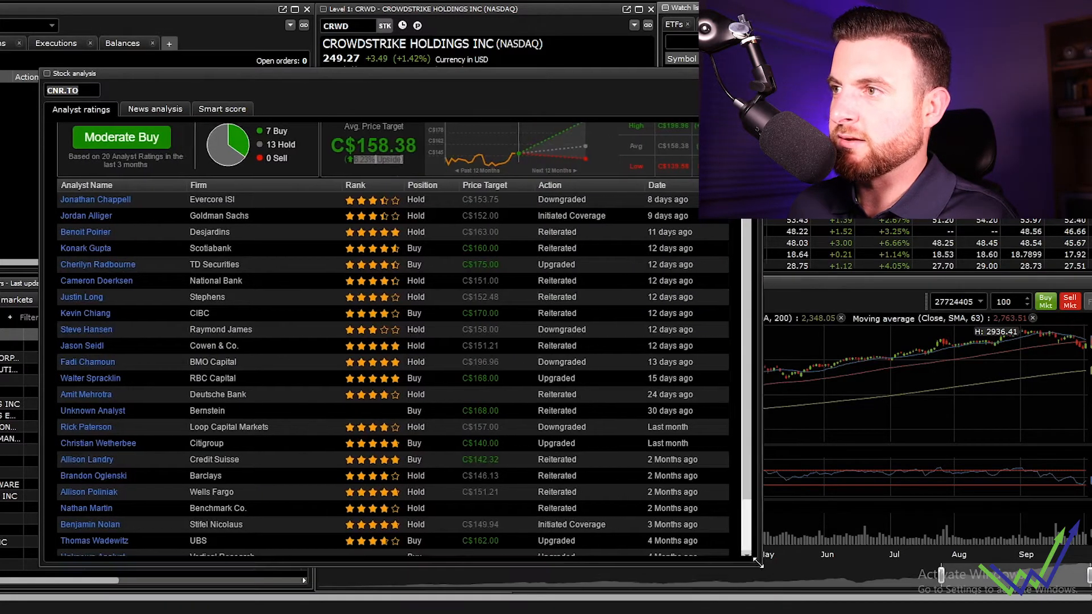
left_click(85, 215)
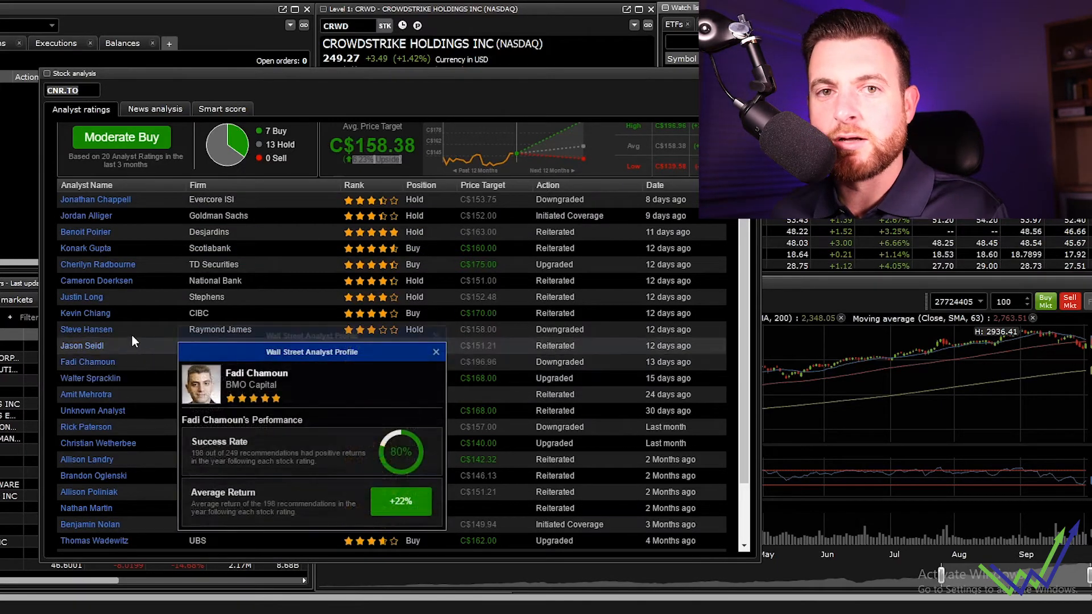
left_click(436, 351)
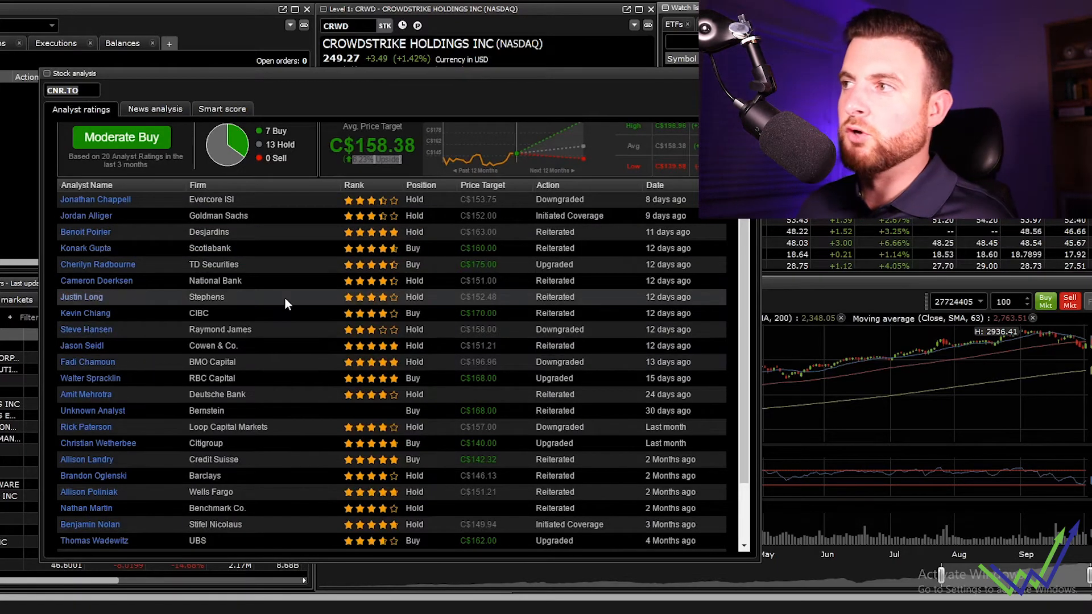
mouse_move(377, 345)
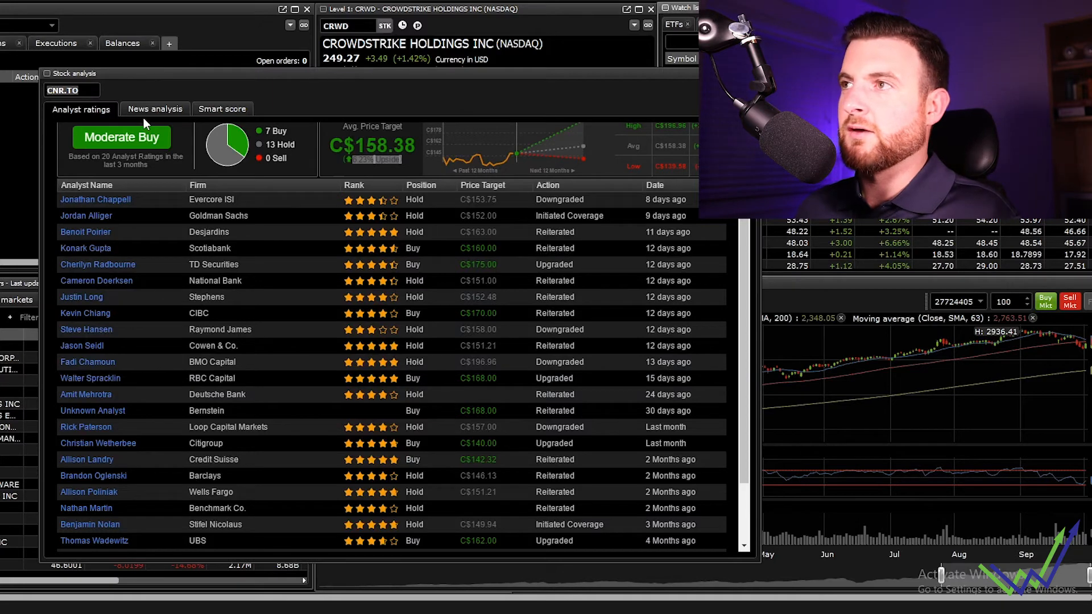
Switch to CNR.TO's news analysis showing the 50% bullish sentiment score
left_click(155, 109)
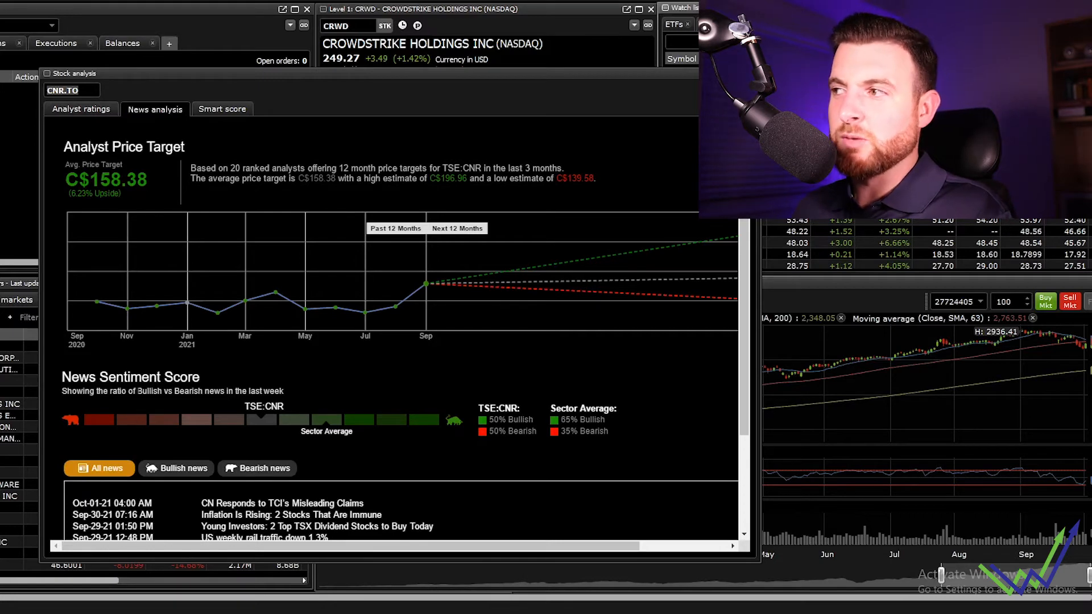
mouse_move(157, 439)
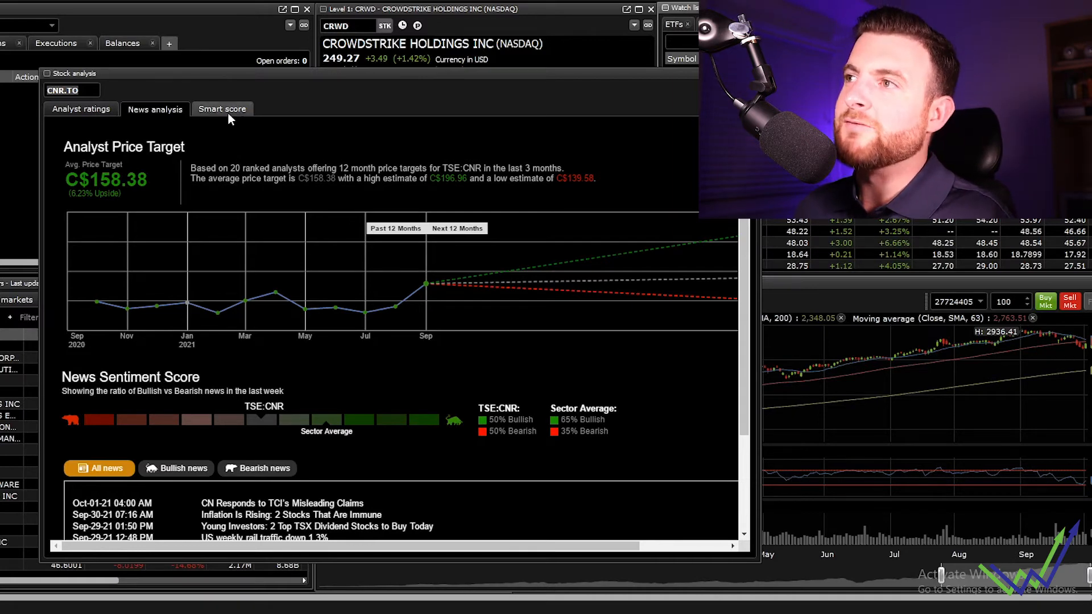
left_click(222, 109)
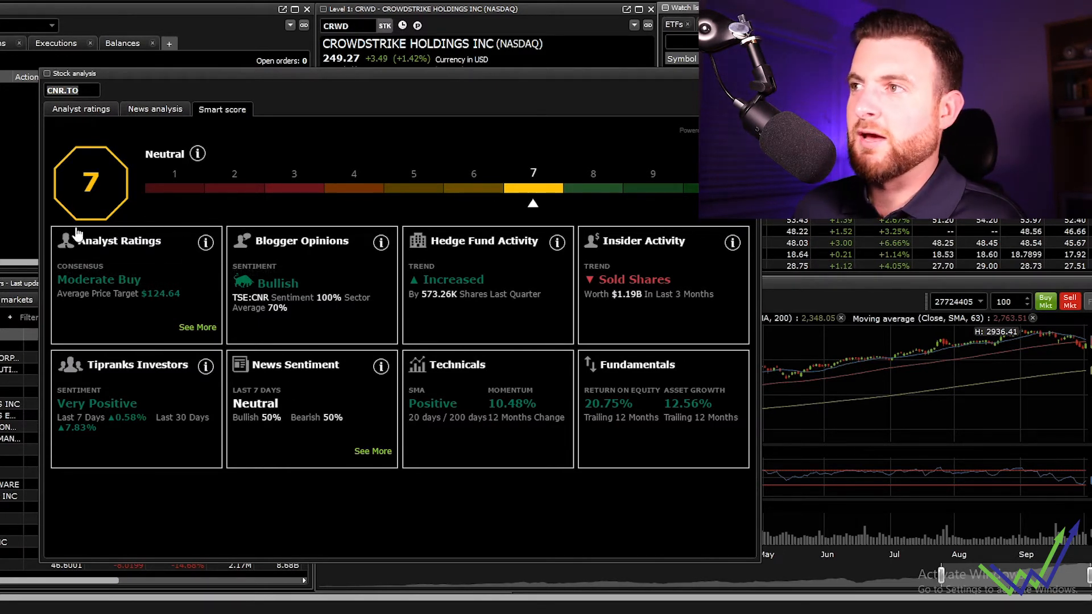
mouse_move(153, 292)
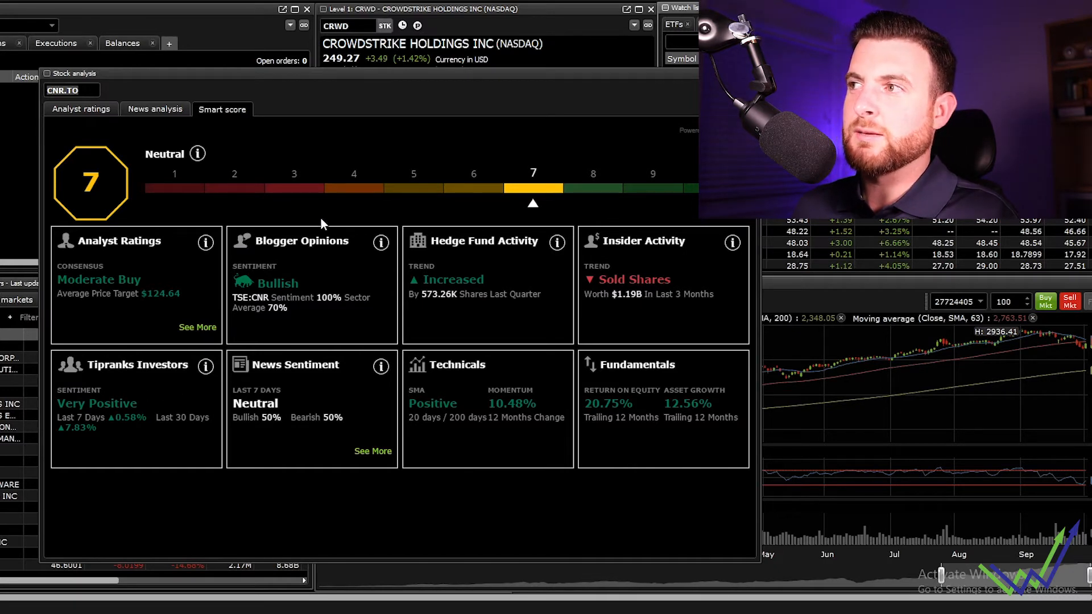
mouse_move(306, 325)
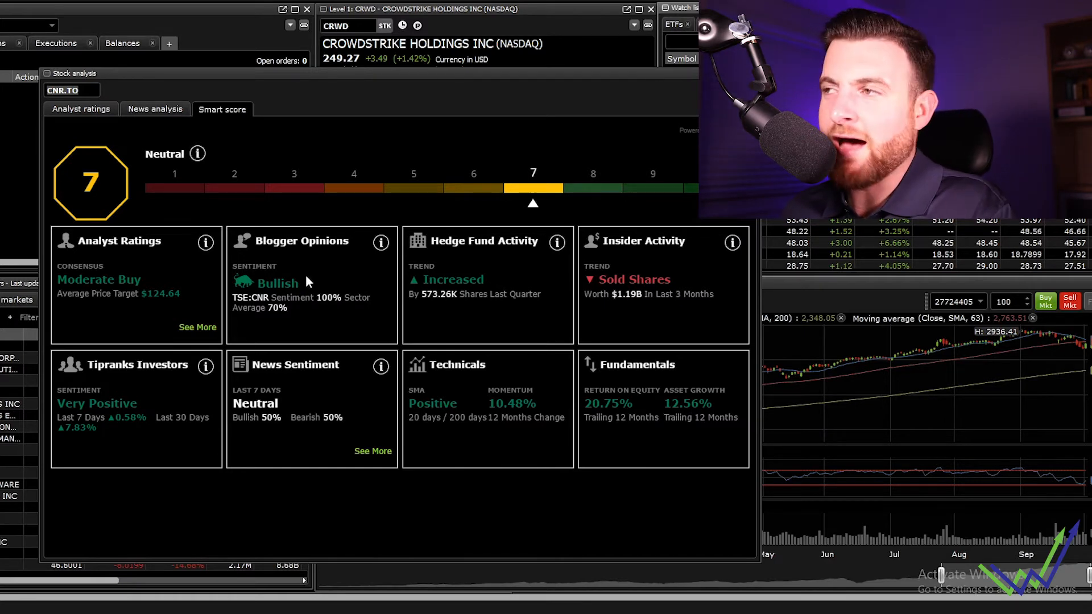
mouse_move(308, 316)
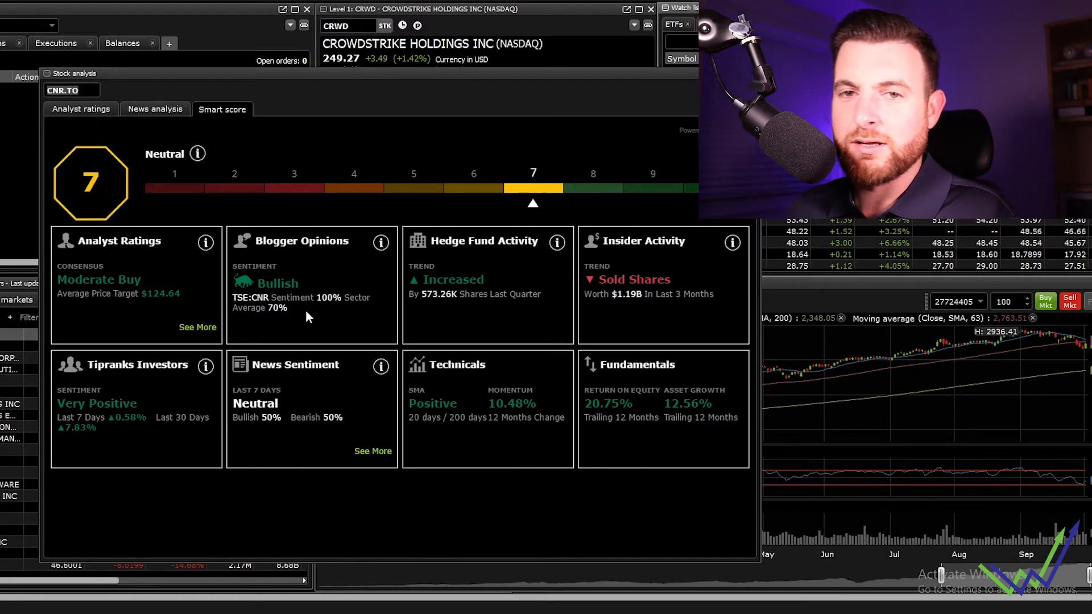
mouse_move(300, 349)
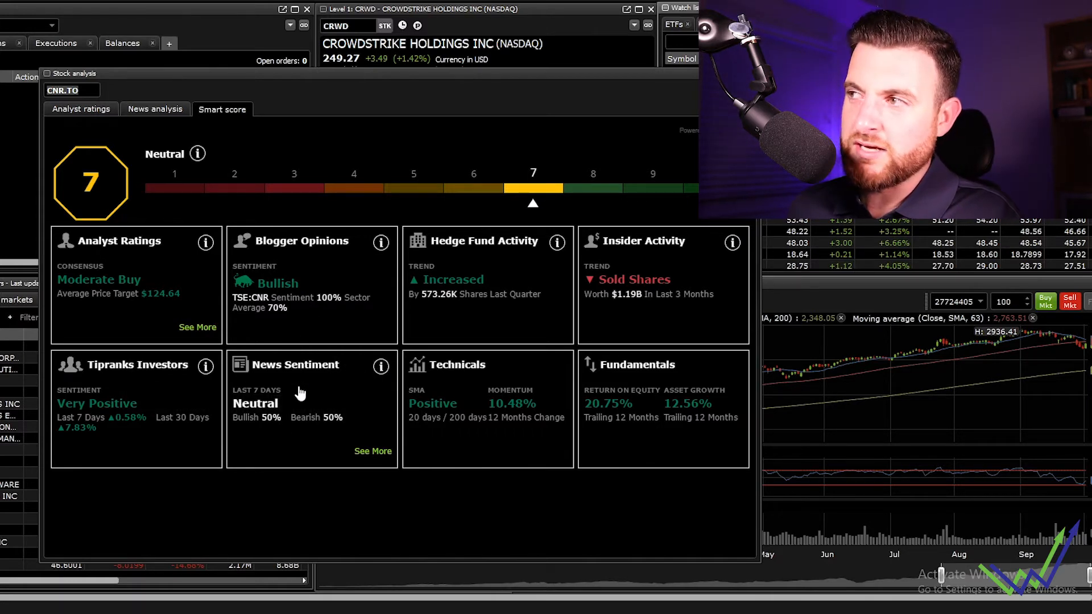
mouse_move(458, 322)
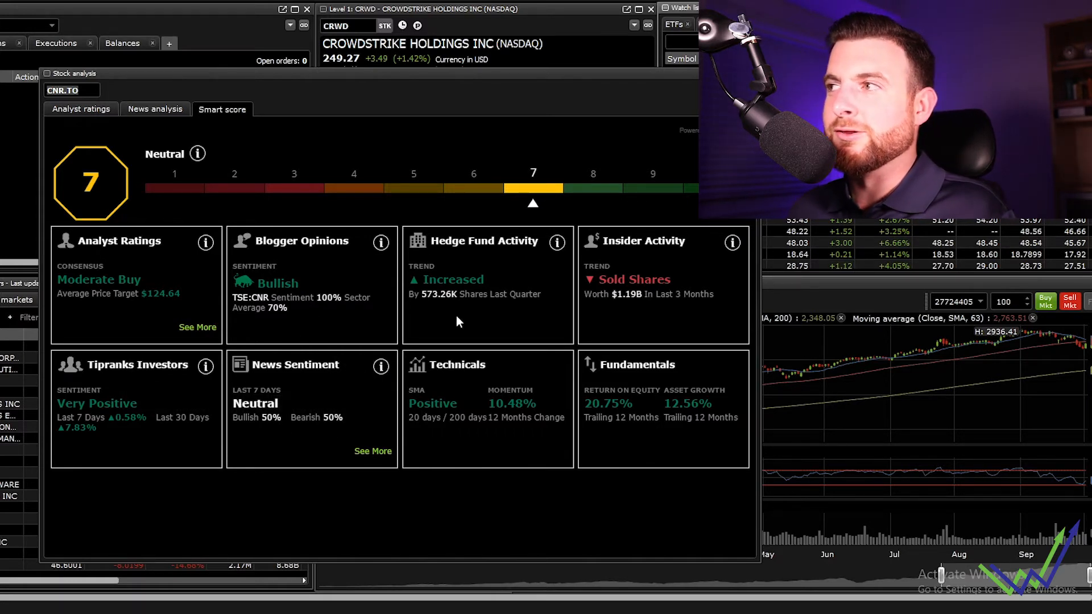
mouse_move(449, 308)
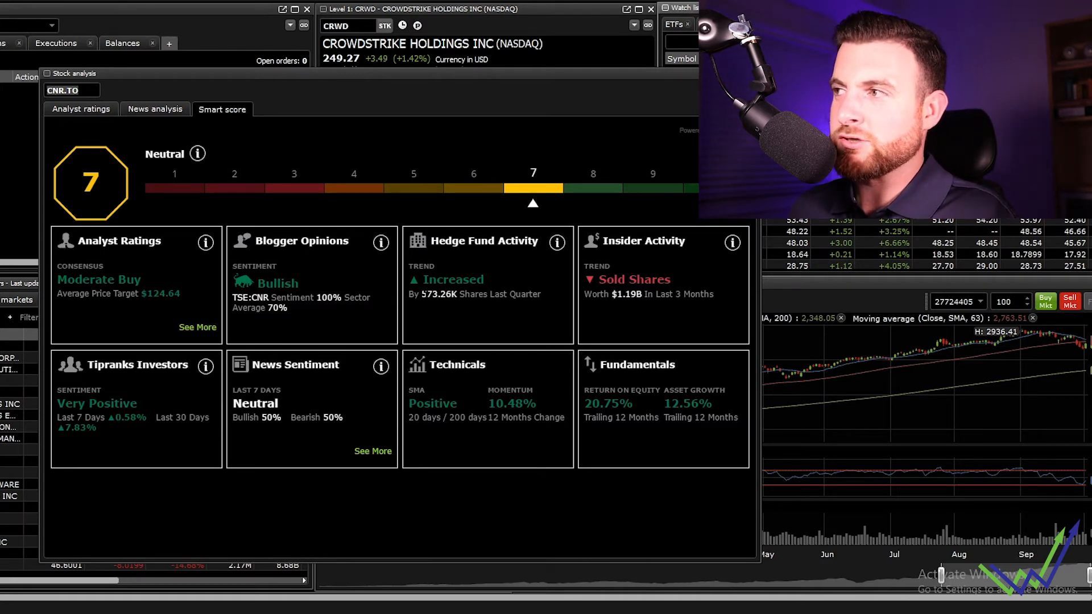
double_click(437, 293)
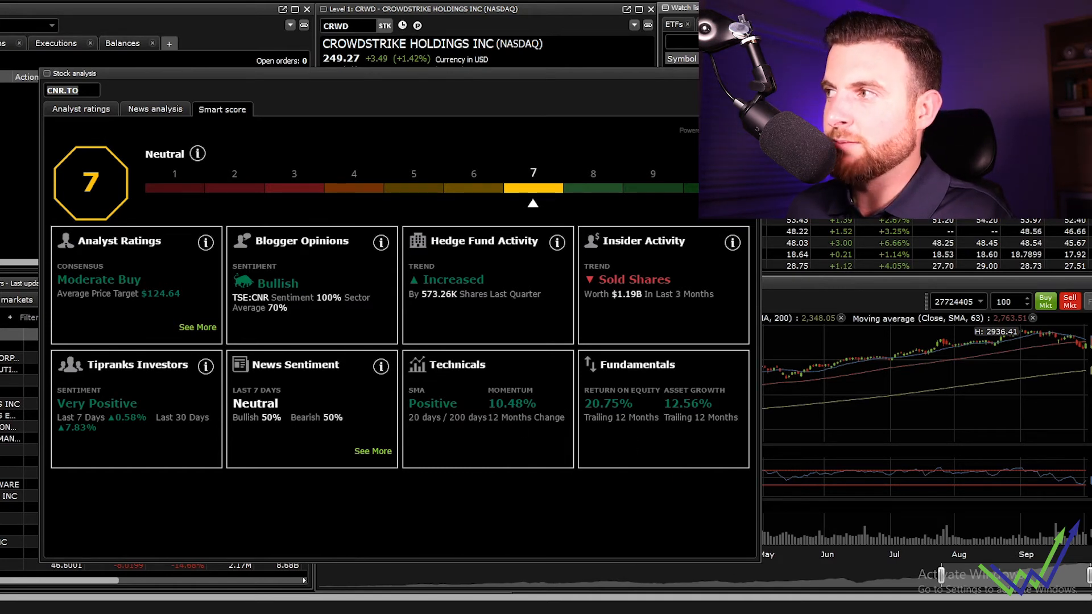
double_click(616, 294)
type("FB")
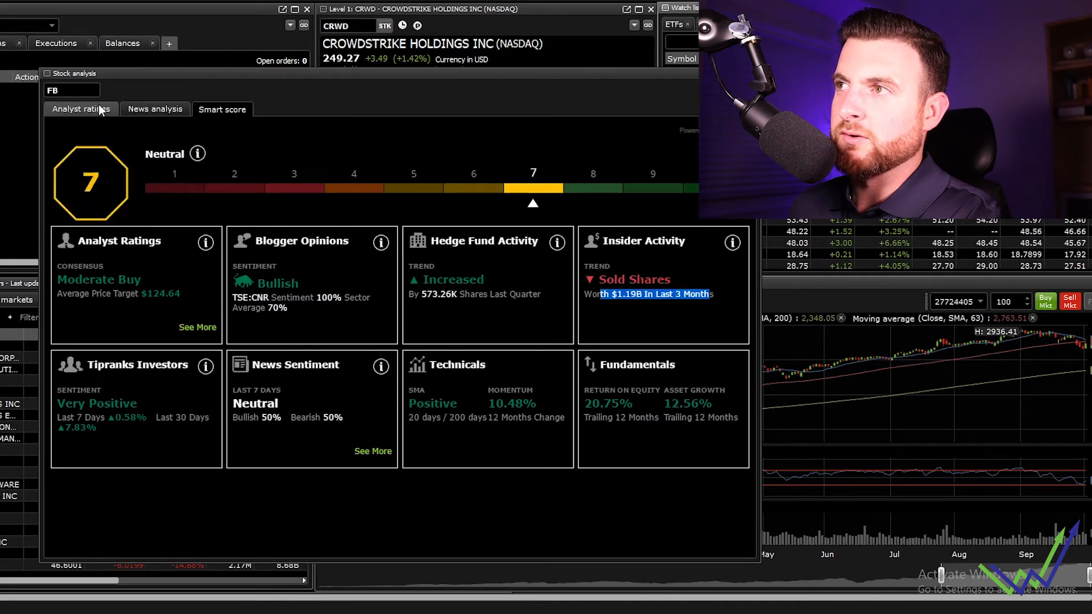
mouse_move(285, 315)
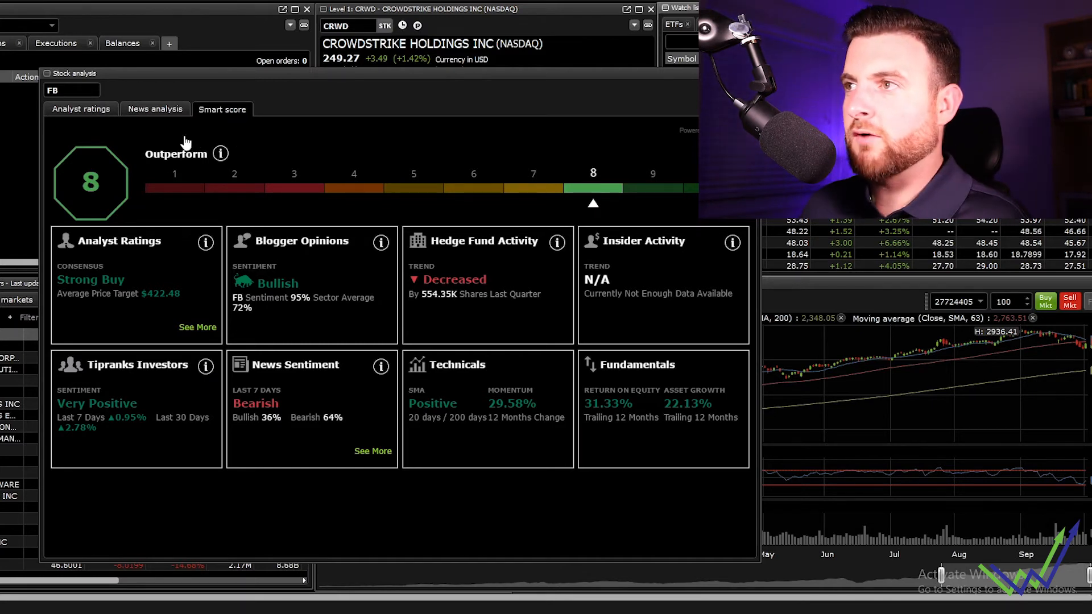
mouse_move(108, 309)
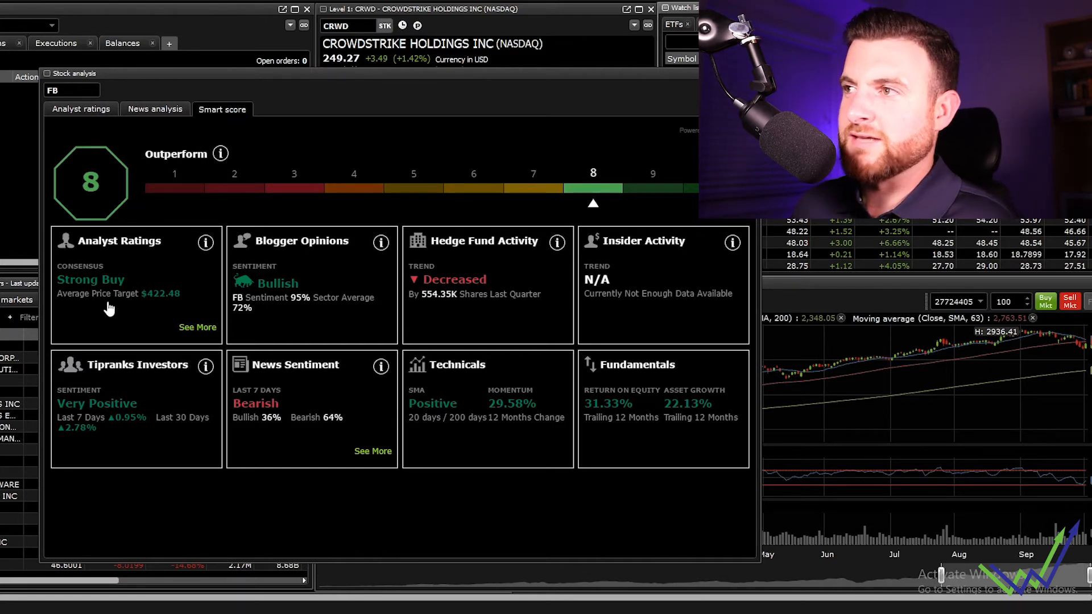
mouse_move(166, 301)
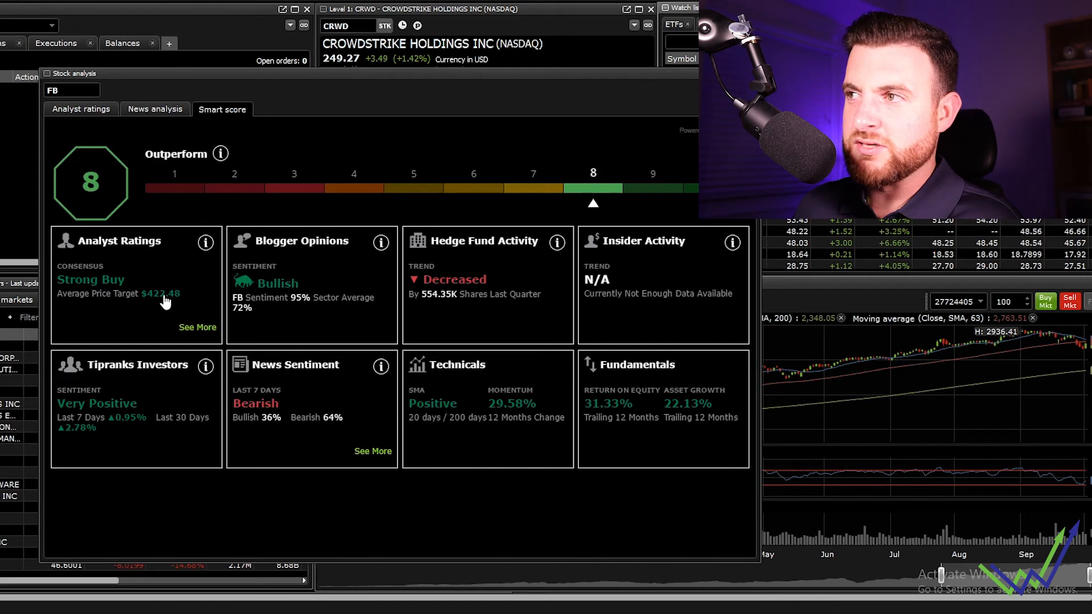
mouse_move(120, 360)
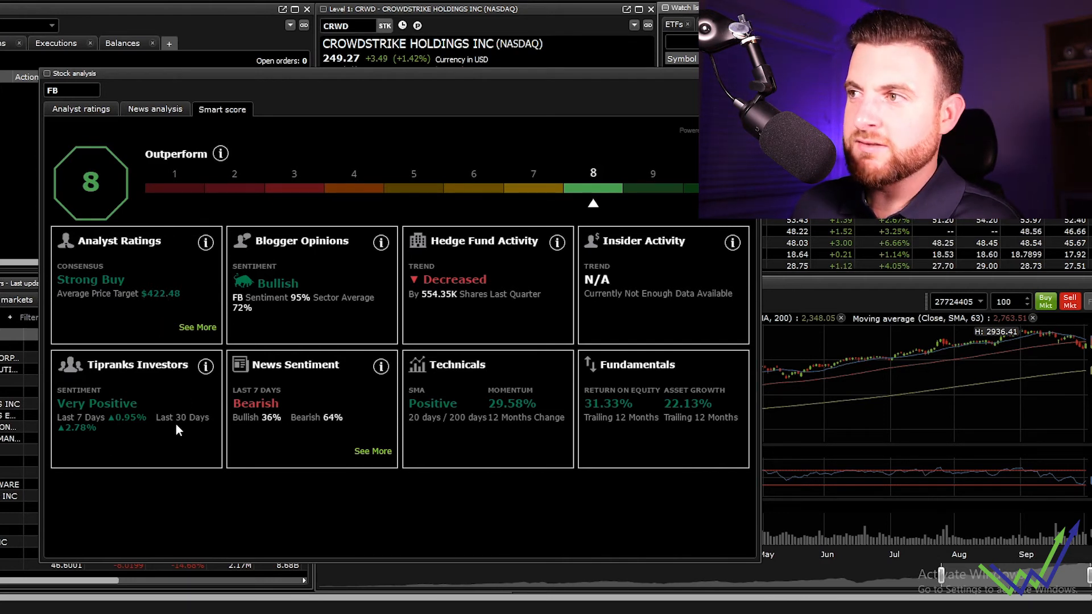
mouse_move(309, 381)
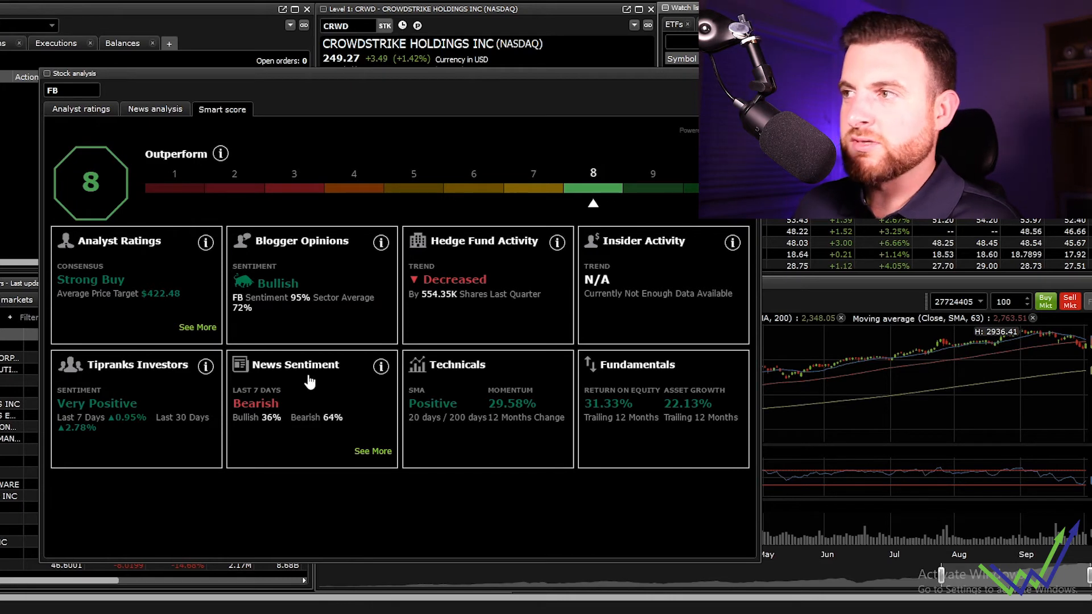
mouse_move(272, 410)
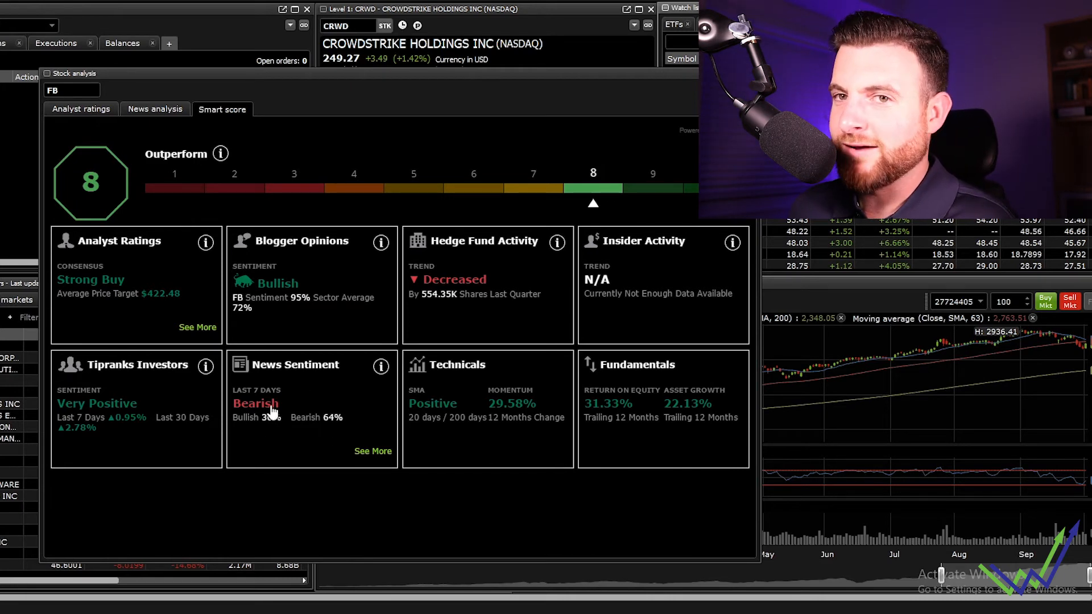
mouse_move(389, 409)
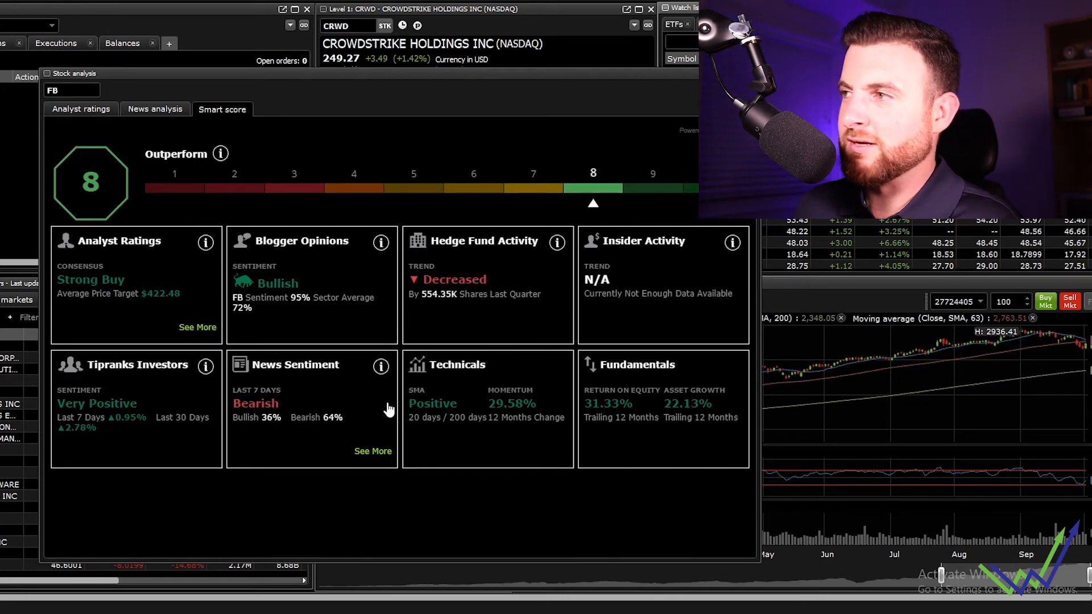
mouse_move(440, 345)
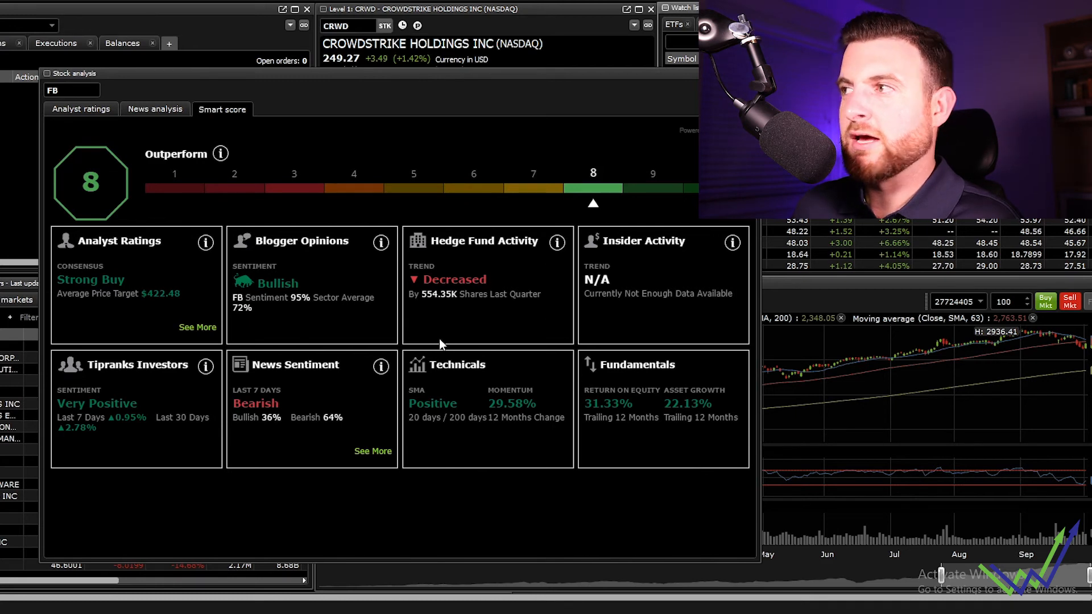
mouse_move(488, 353)
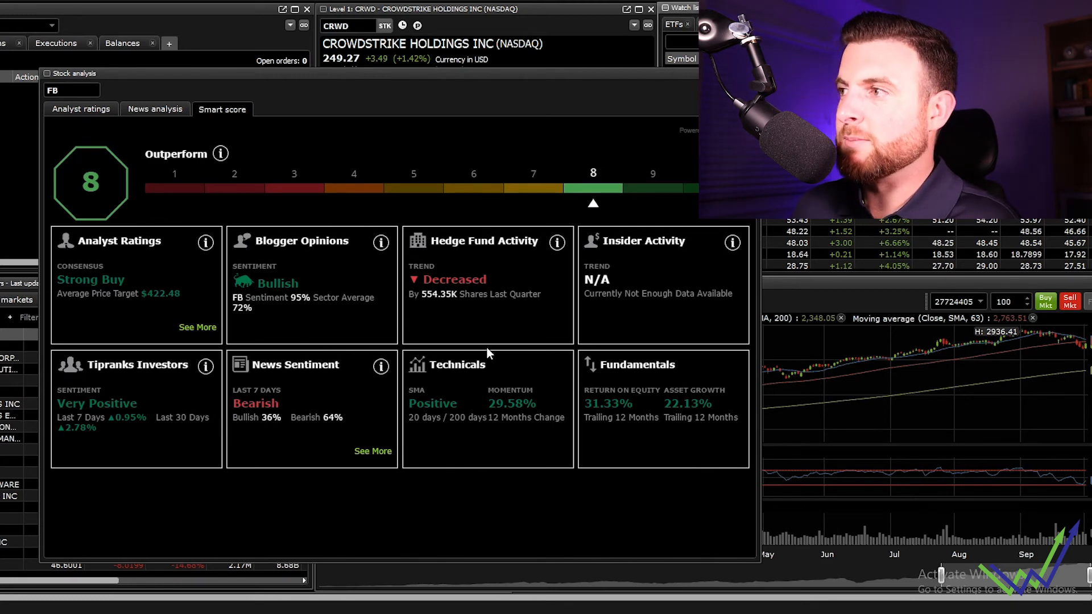
mouse_move(603, 340)
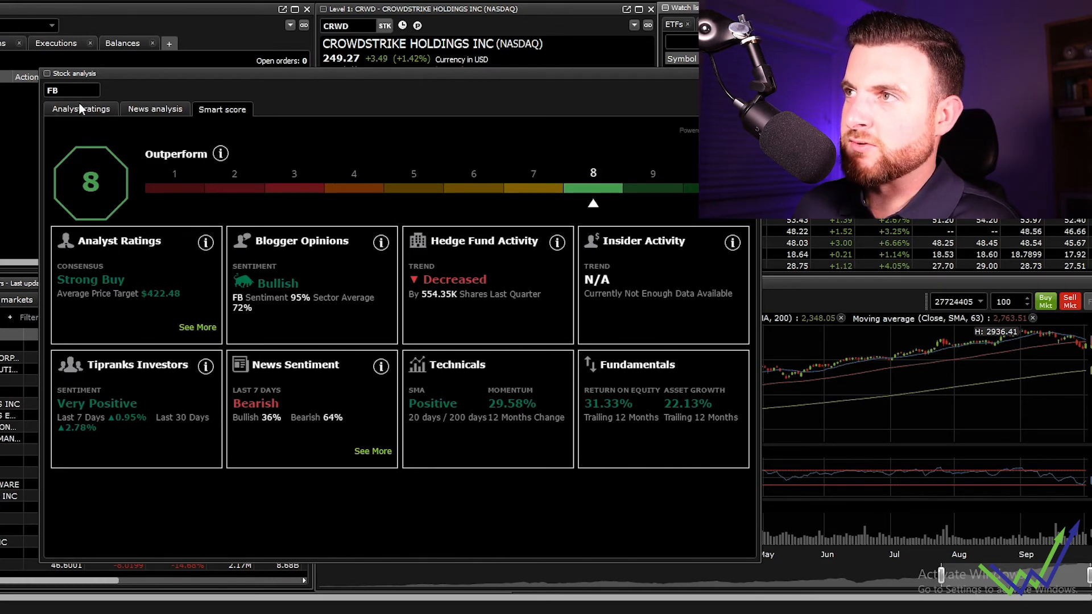
Show FB's analyst ratings with 25 Buy, 4 Hold and 1 Sell and price targets
left_click(80, 110)
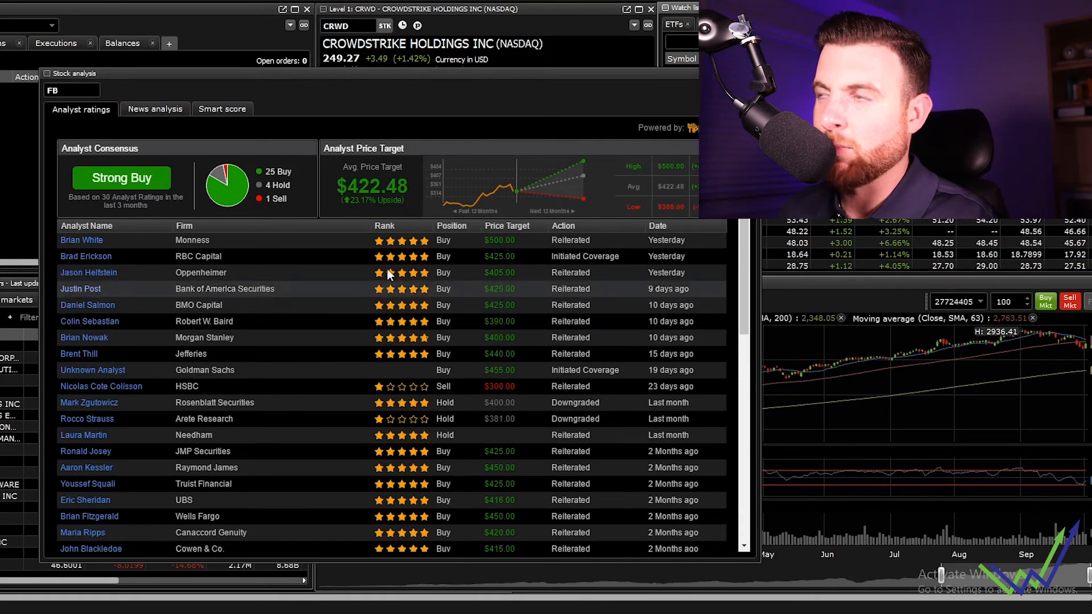
mouse_move(291, 205)
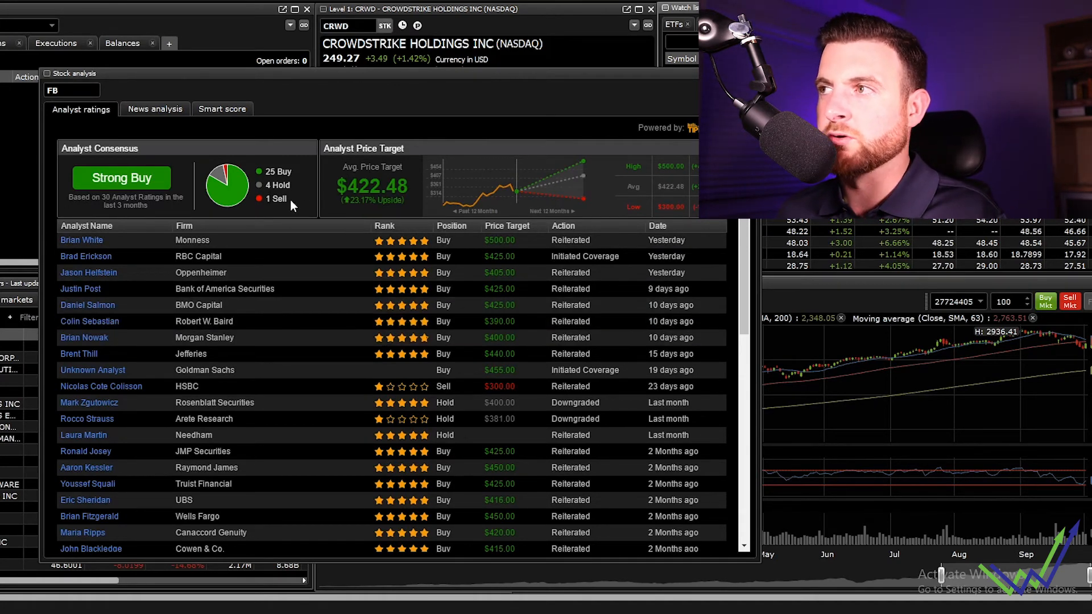
mouse_move(235, 234)
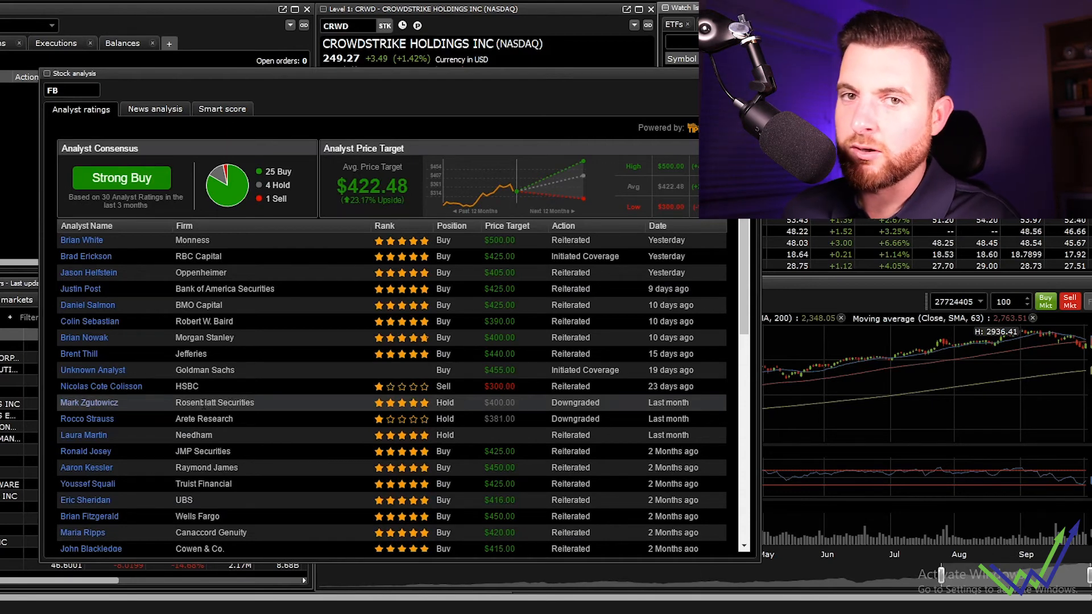
mouse_move(212, 389)
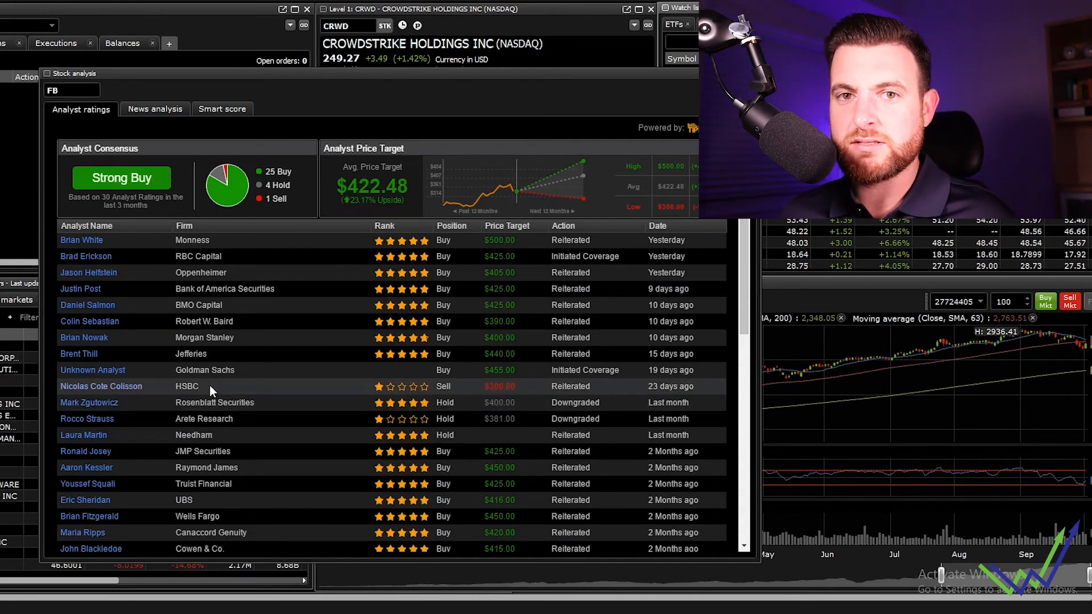